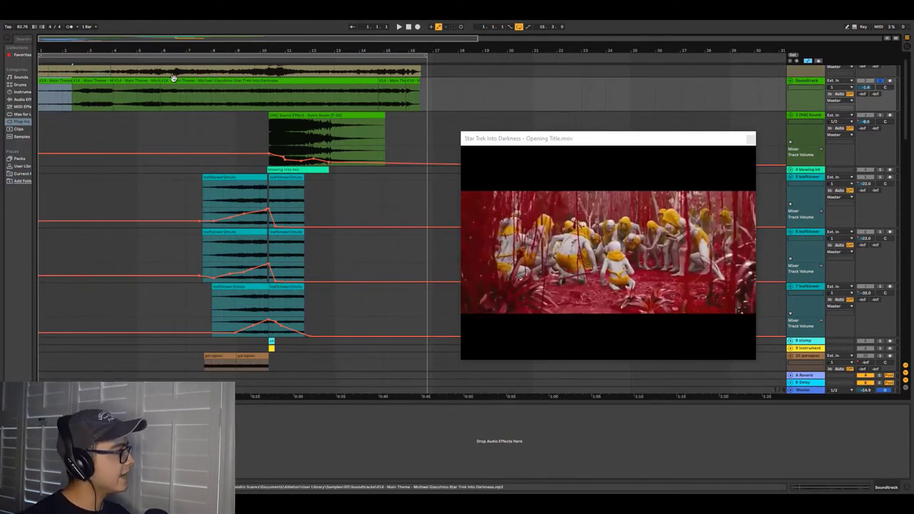
{"action": "mouse_move", "coordinate": [746, 115]}
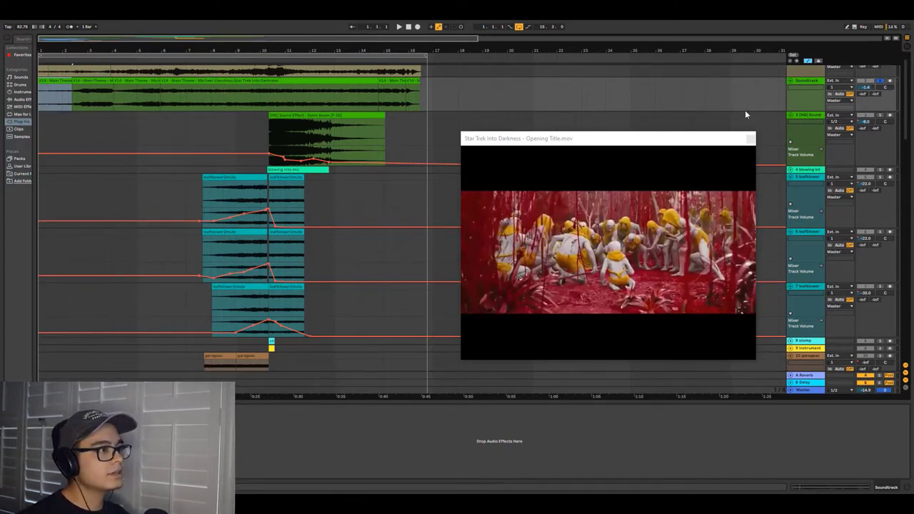
{"action": "mouse_move", "coordinate": [162, 96]}
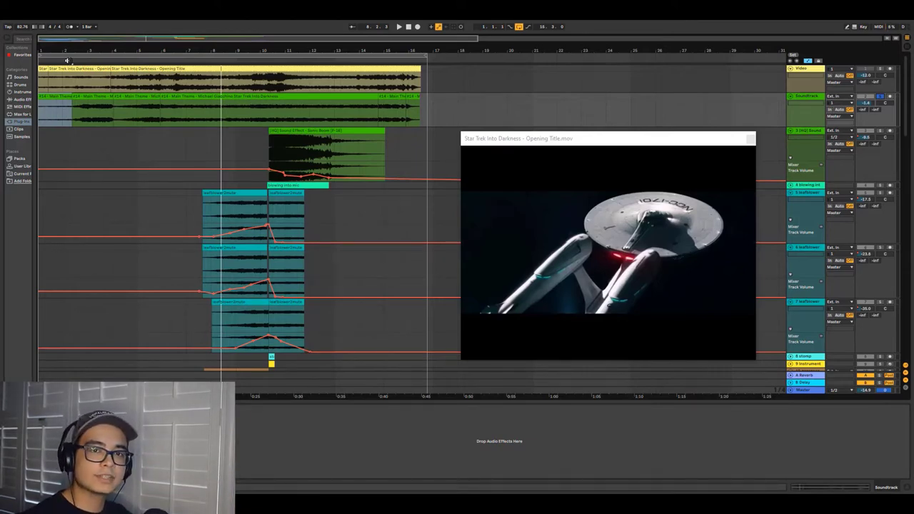
{"action": "left_click", "coordinate": [399, 26]}
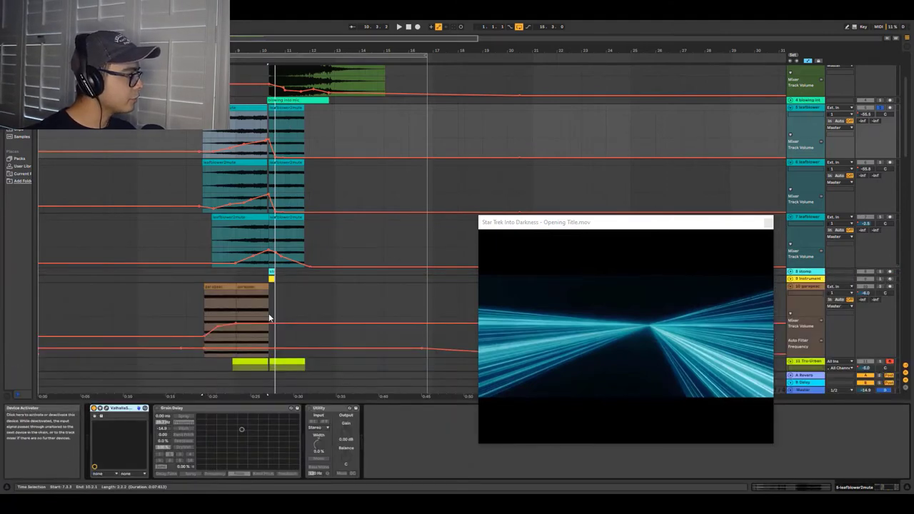
- Extend the third leafblower clip and raise the leafblower faders to about 6, 4 and 2 dB
{"action": "left_click", "coordinate": [398, 26]}
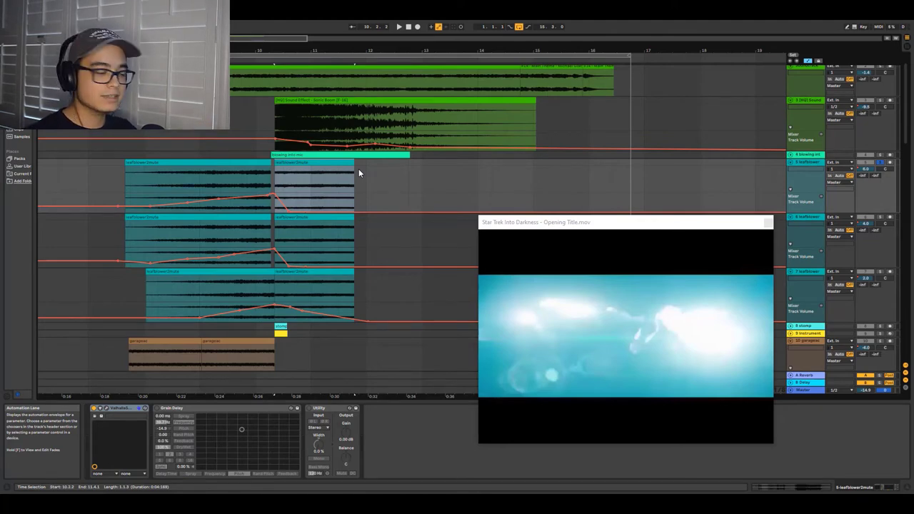
{"action": "mouse_move", "coordinate": [321, 207]}
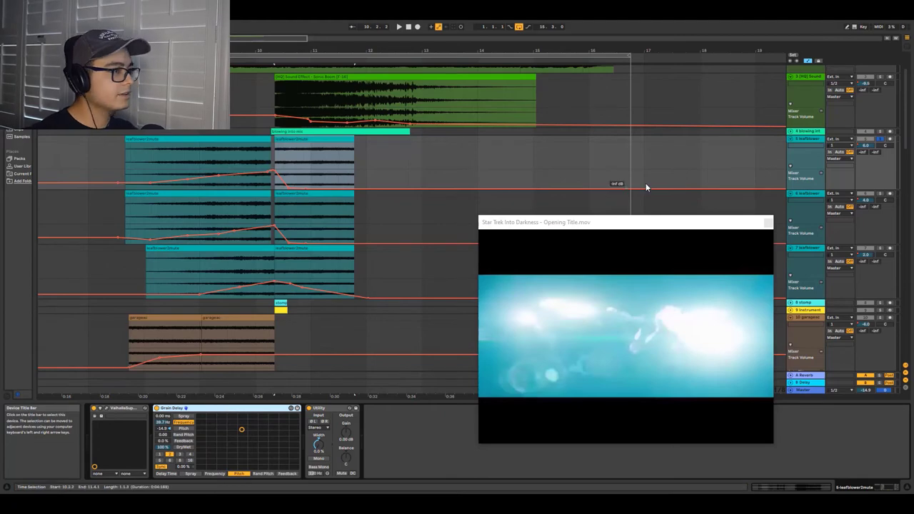
- Add Grain Delay to the leafblower track, adjusting Spray, Frequency and Rand Pitch
{"action": "left_click", "coordinate": [198, 138]}
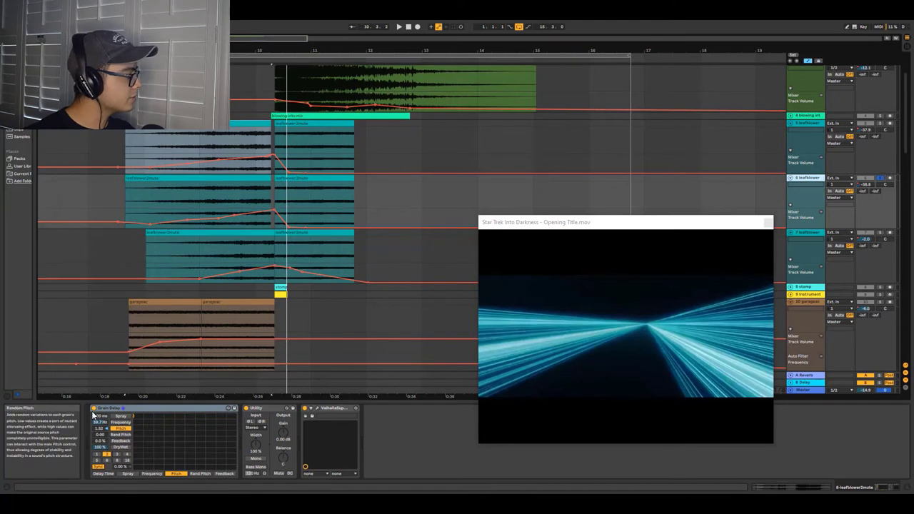
{"action": "mouse_move", "coordinate": [255, 408]}
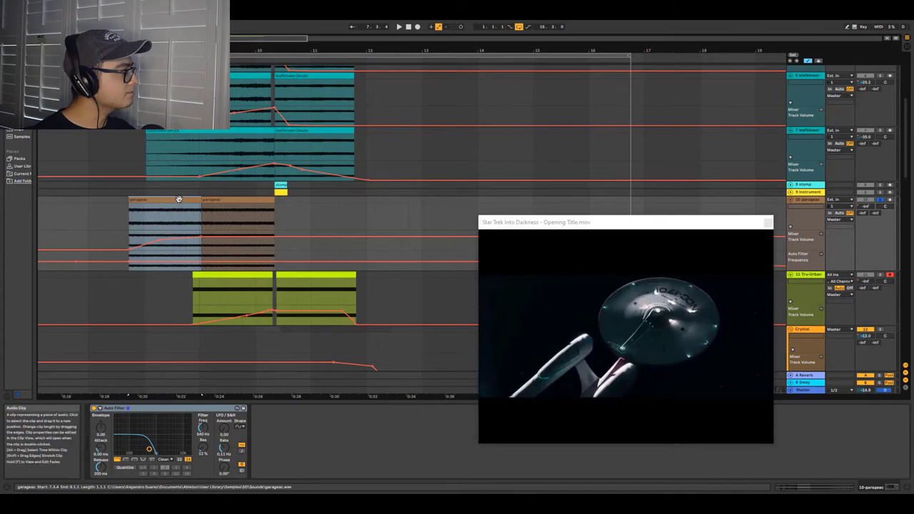
- Put Auto Filter on the garageac clip and draw a Frequency sweep automation
{"action": "left_click", "coordinate": [399, 26]}
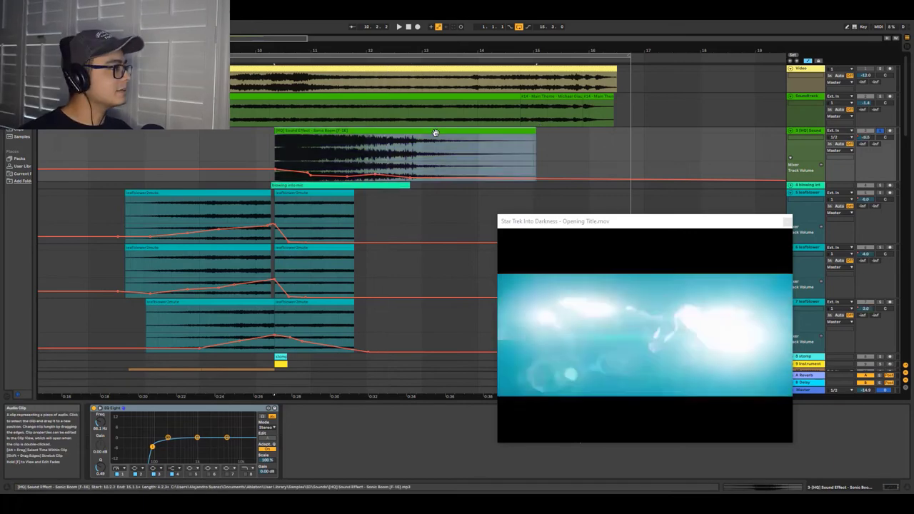
- Play back from near bar 13 to hear the Sonic Boom with the STAR TREK title
{"action": "left_click", "coordinate": [399, 23]}
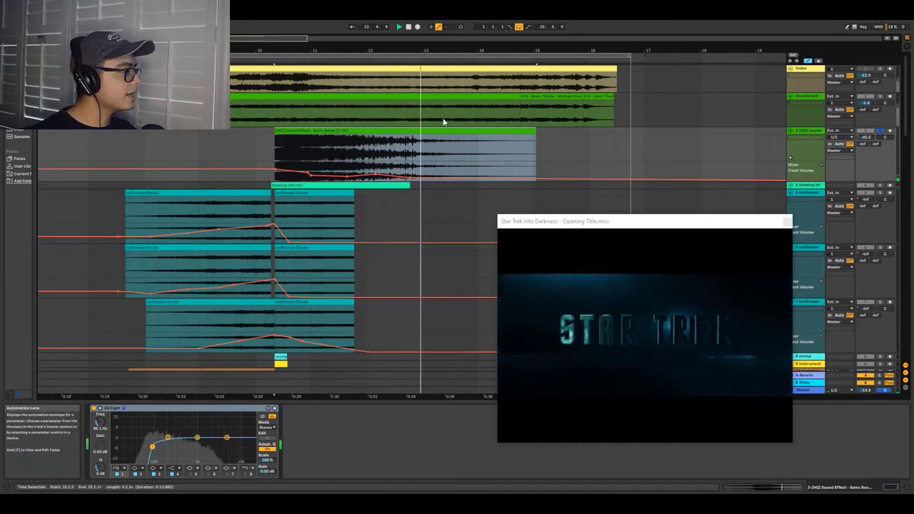
{"action": "left_click", "coordinate": [396, 154]}
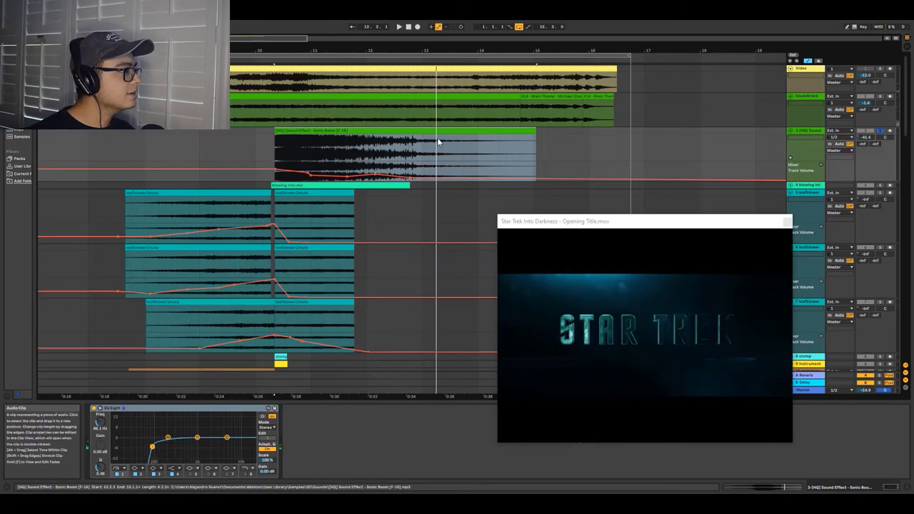